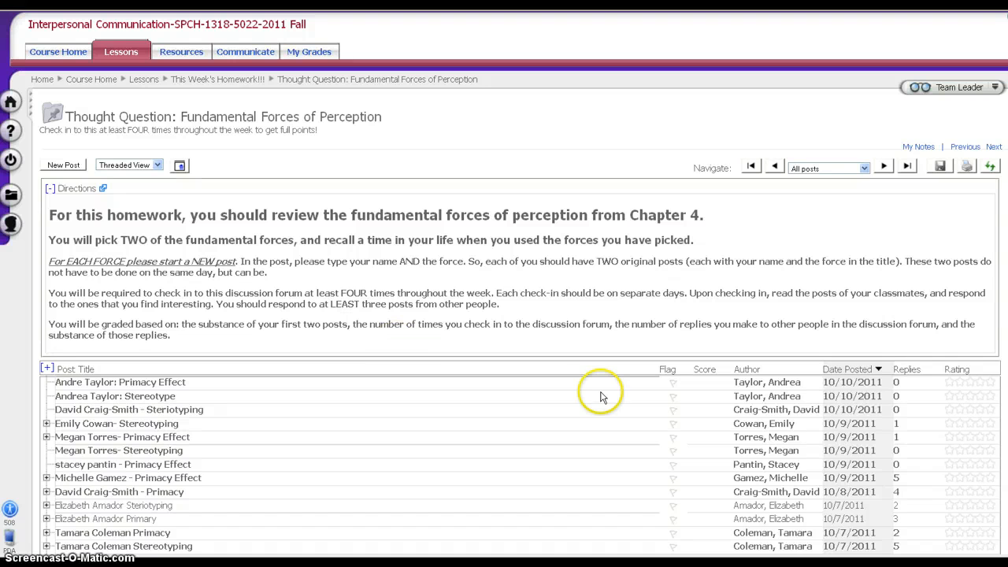
{"action": "mouse_move", "coordinate": [627, 291]}
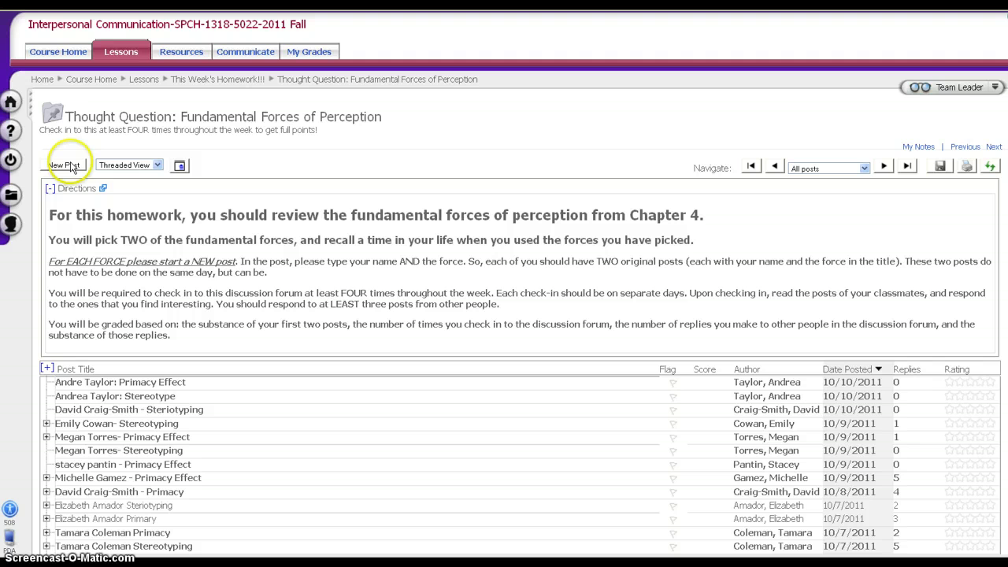
Step: Collapse the directions and expand the Stereotyping thread to show its replies
{"action": "left_click", "coordinate": [65, 163]}
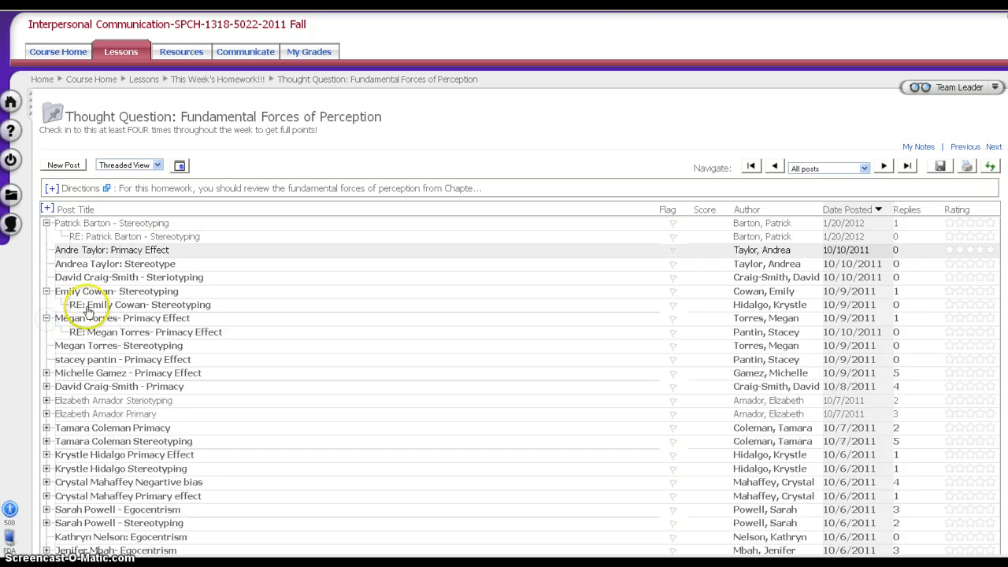
{"action": "left_click", "coordinate": [130, 165]}
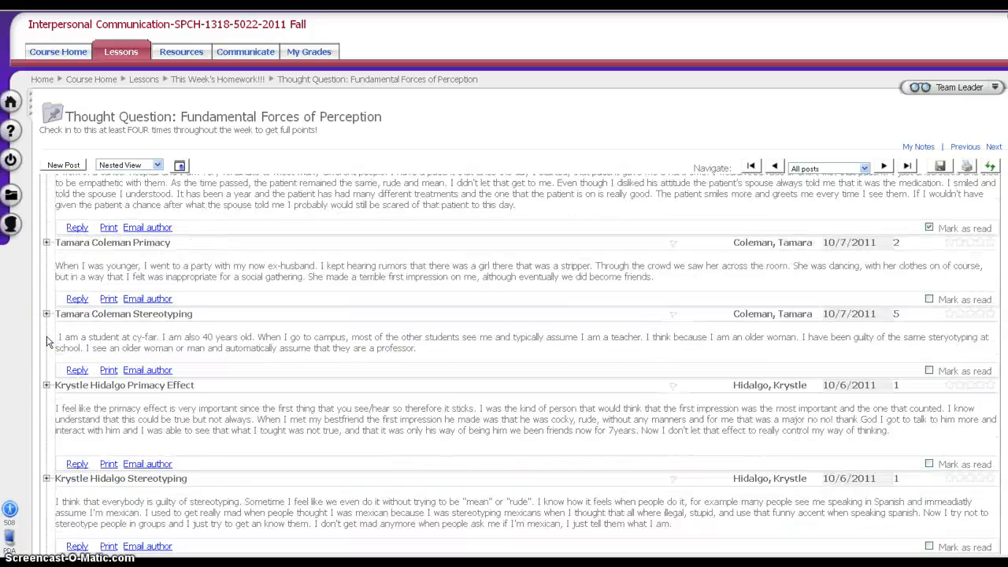
Step: Switch the perception forum to Nested View to show every post's full text
{"action": "left_click", "coordinate": [244, 51]}
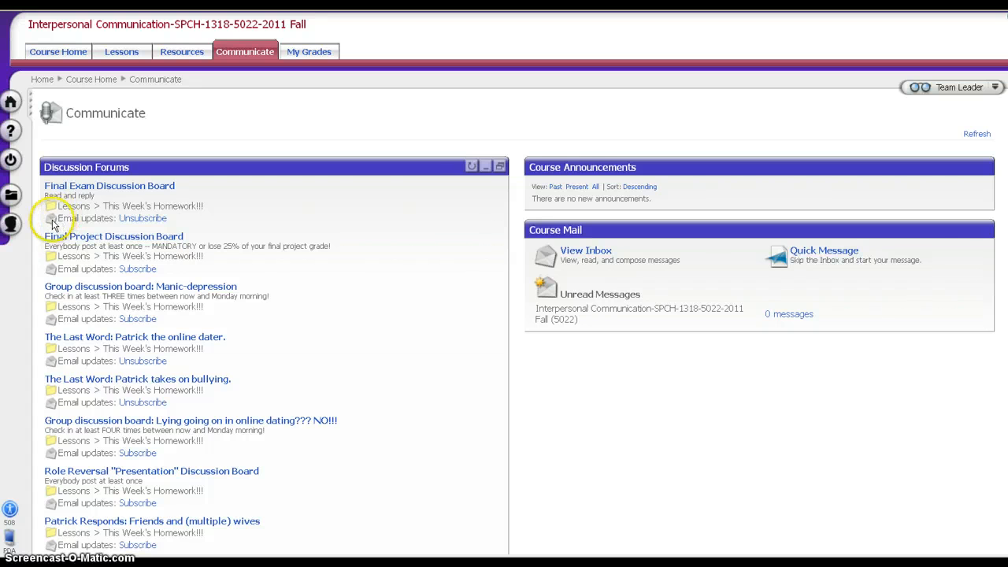